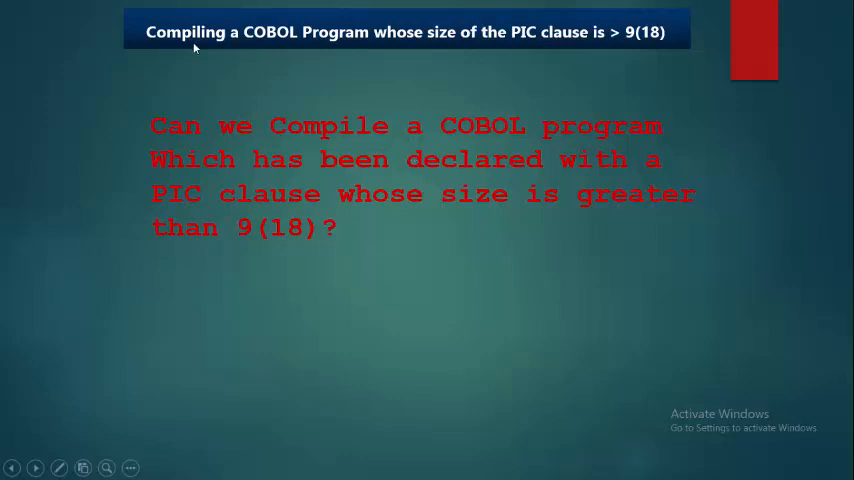
pyautogui.moveTo(308, 100)
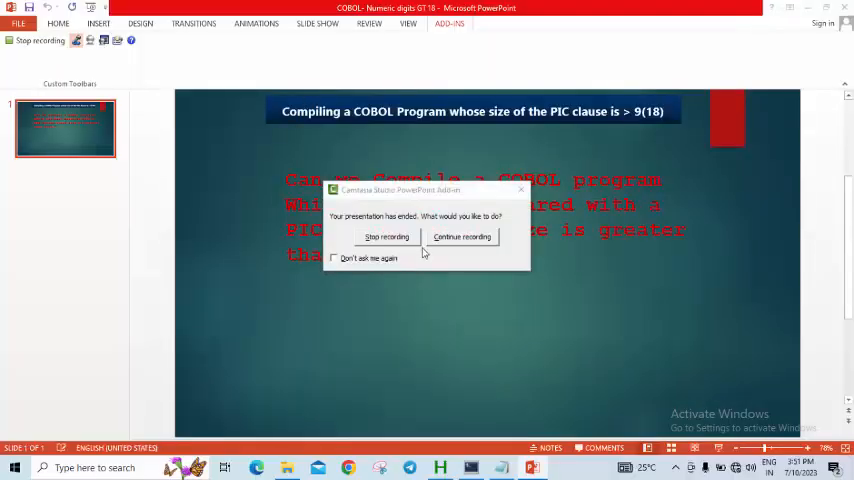
pyautogui.click(462, 236)
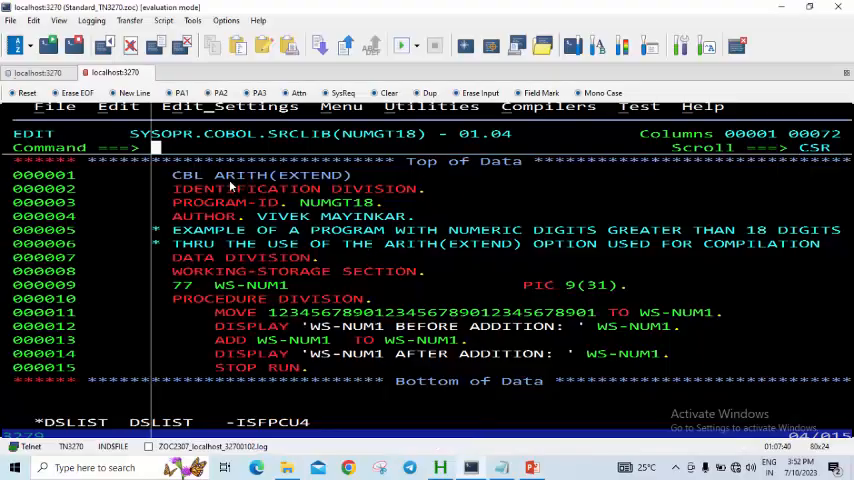
pyautogui.moveTo(388, 192)
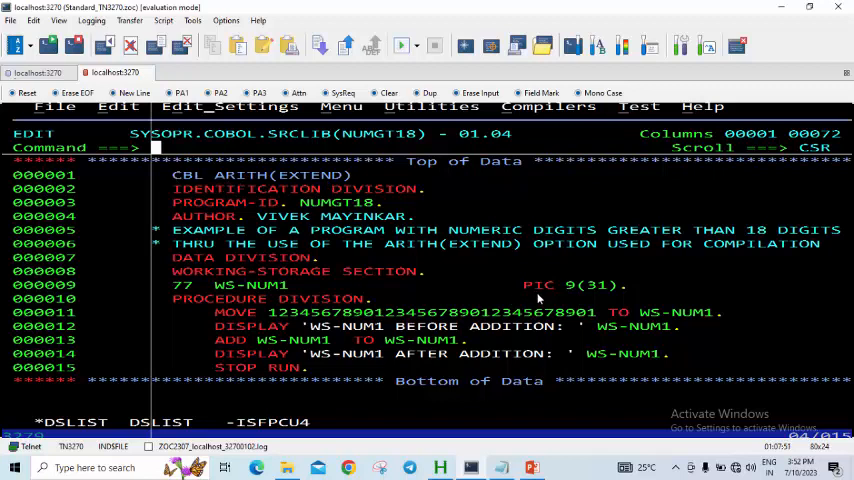
pyautogui.moveTo(482, 284)
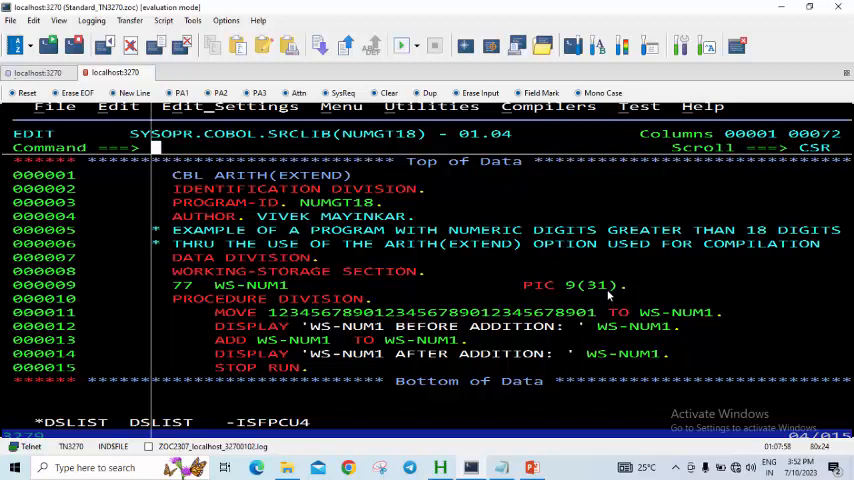
pyautogui.moveTo(620, 304)
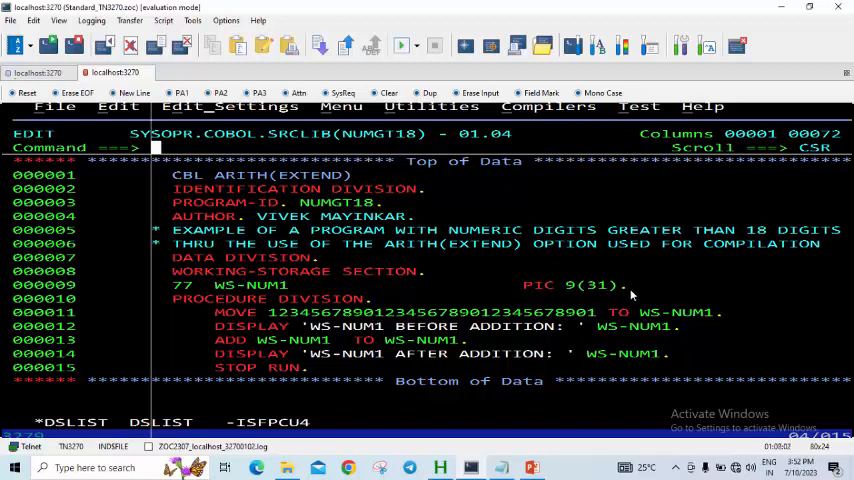
pyautogui.moveTo(276, 320)
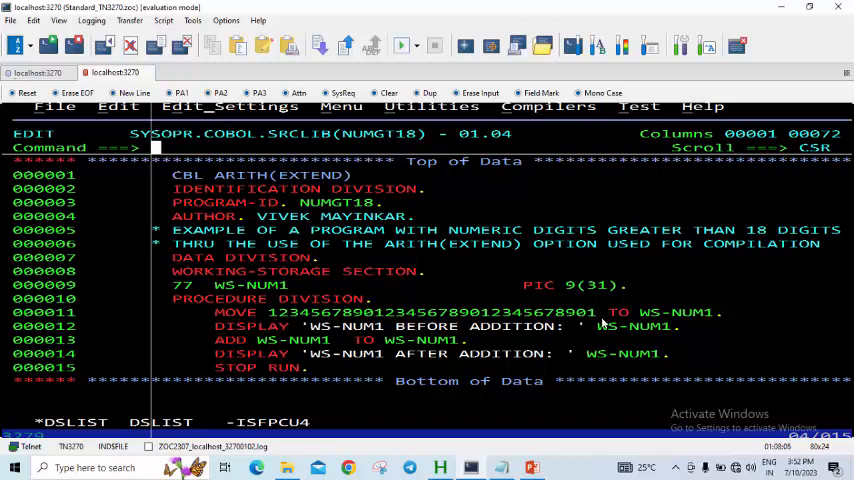
pyautogui.moveTo(330, 332)
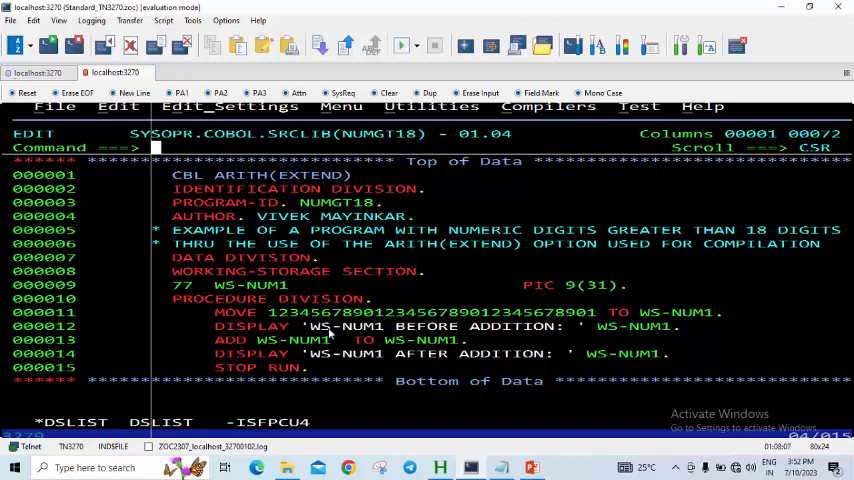
pyautogui.moveTo(500, 336)
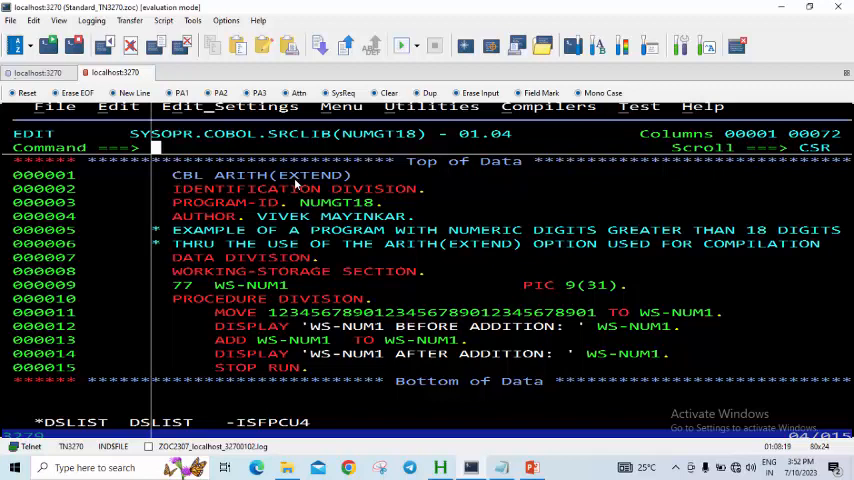
pyautogui.moveTo(336, 184)
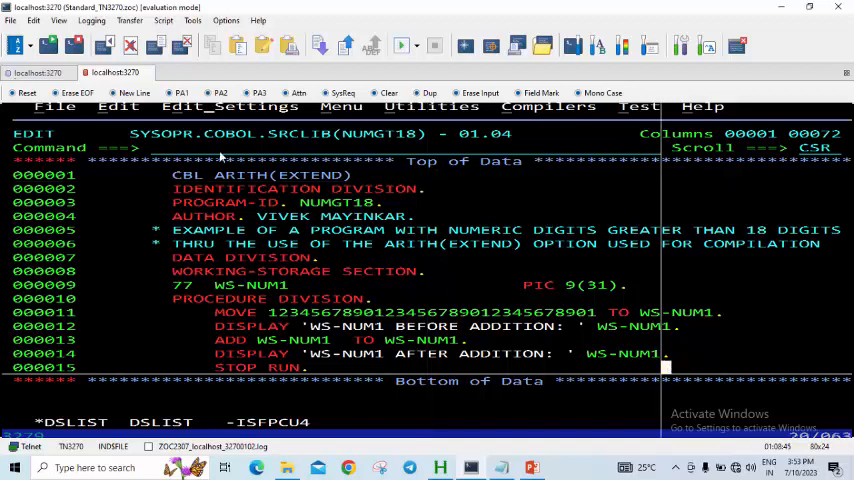
# Save the NUMG118 source, check SDSF, and swap to the COMCOMP compile JCL session.
pyautogui.write('SAVE')
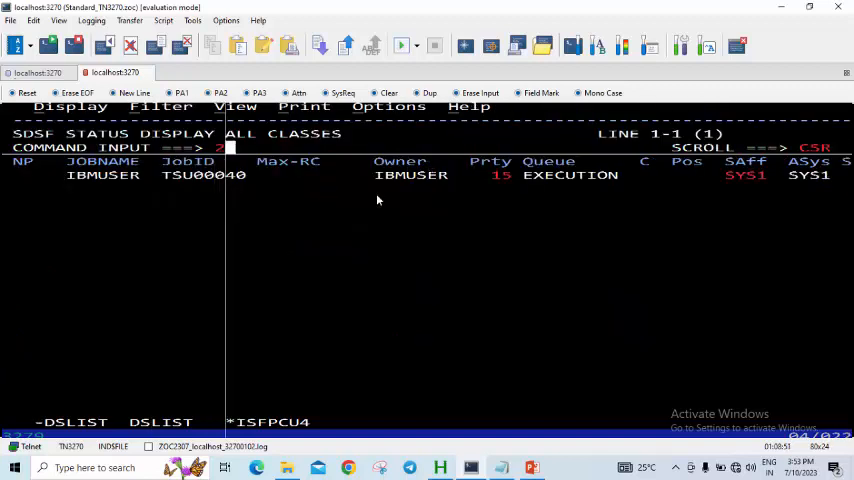
pyautogui.write('1')
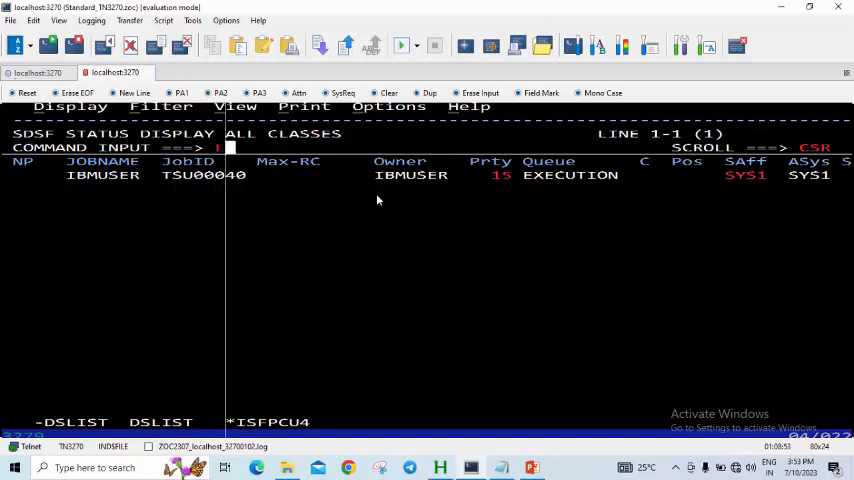
pyautogui.write('I')
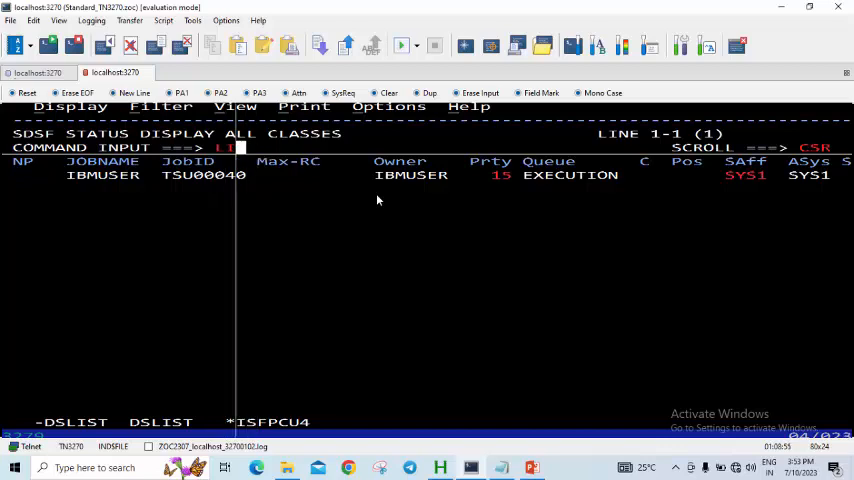
pyautogui.write('SWAP 1')
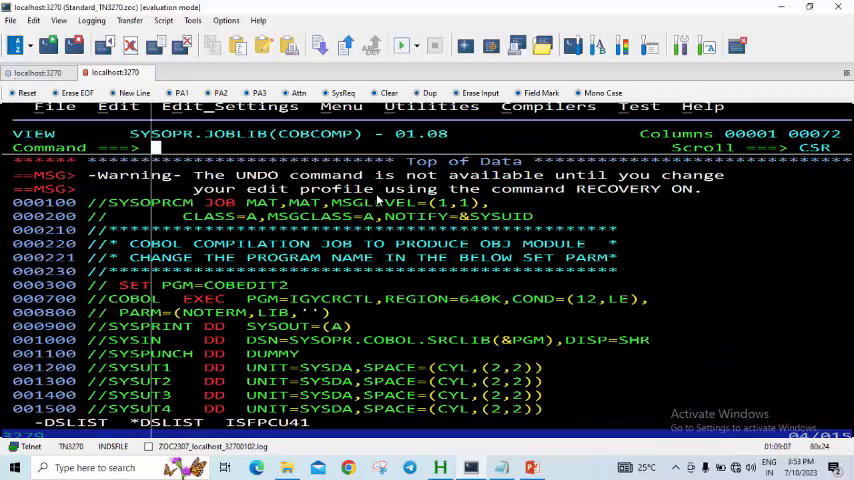
# Set SET PGM to NUMG118, submit the compile job, and dismiss the MAXCC 0 completion message.
pyautogui.click(204, 284)
pyautogui.write('NUMGT18')
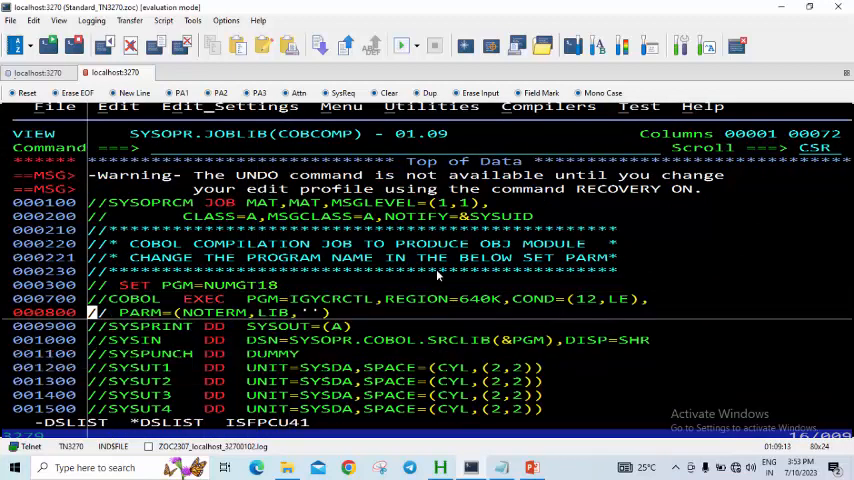
pyautogui.write('R')
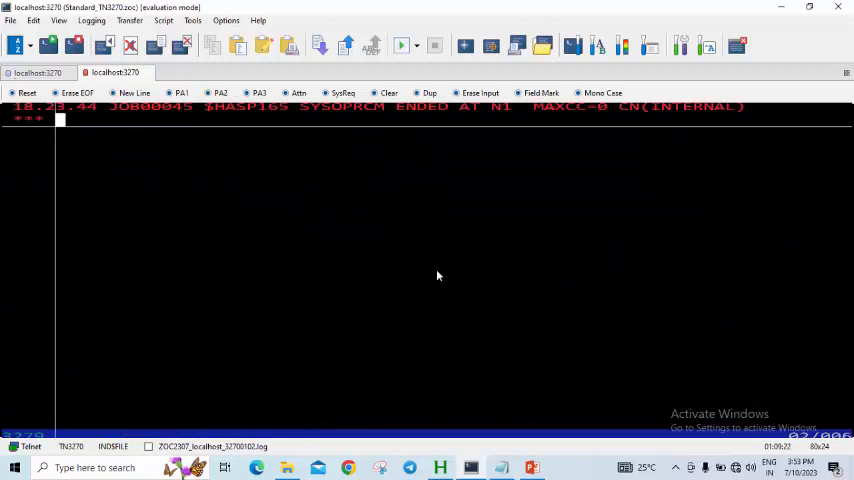
pyautogui.doubleClick(564, 108)
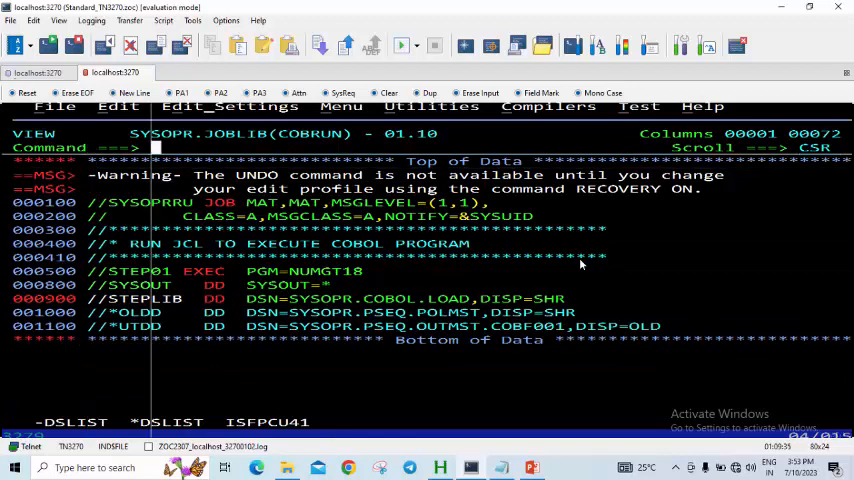
# Submit the COMRUN job and view its SYSOUT showing the 31-digit WS-NUM1 values.
pyautogui.write('SUB')
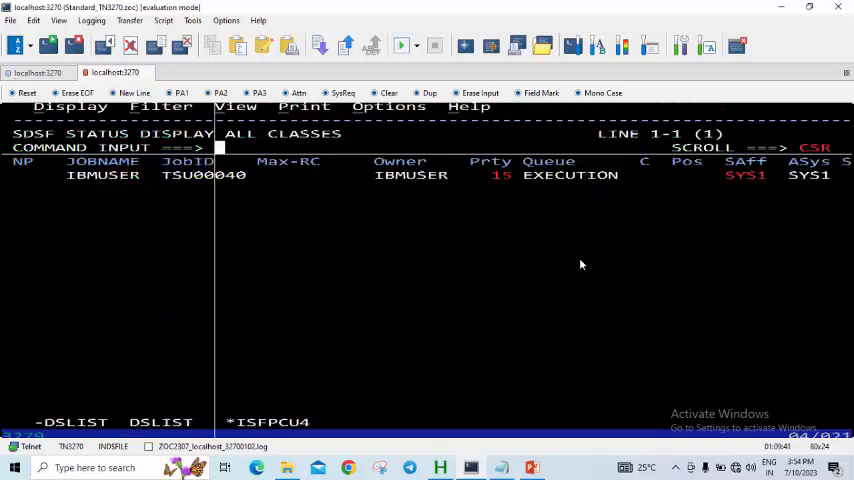
pyautogui.press('Enter')
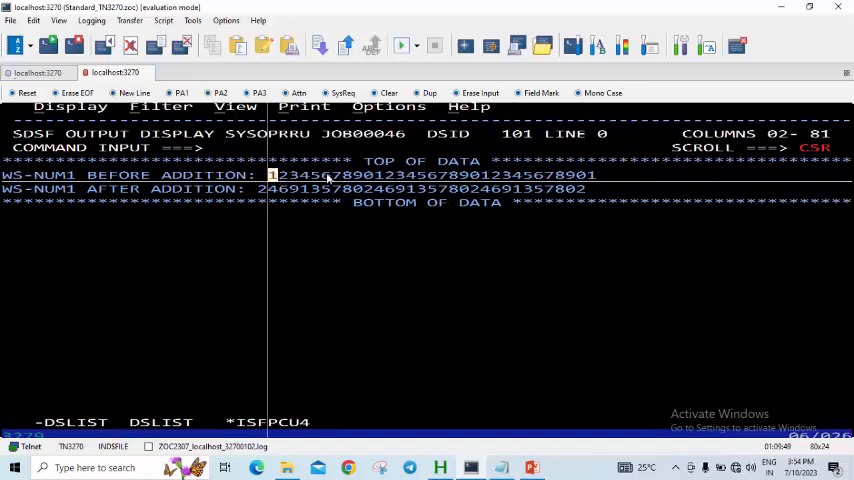
# Show the COLS column ruler over the SYSOUT, then return to the NUMG118 source at CBL ARITH(EXTEND).
pyautogui.write('CO')
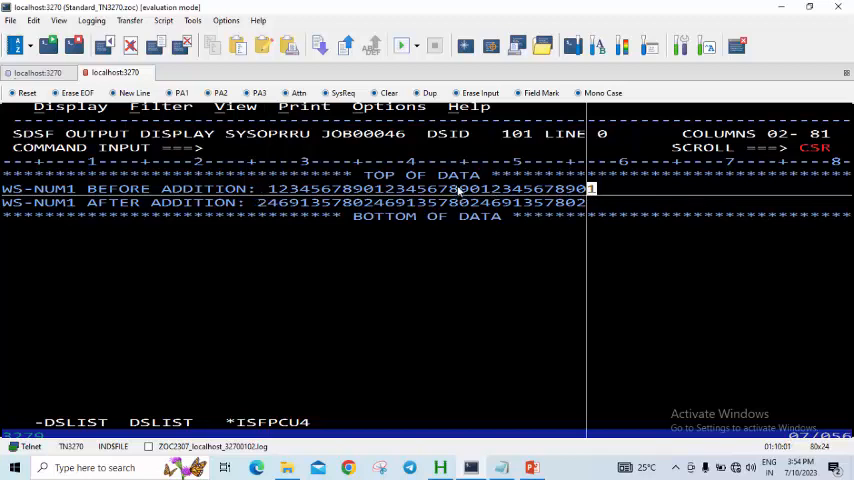
pyautogui.moveTo(578, 330)
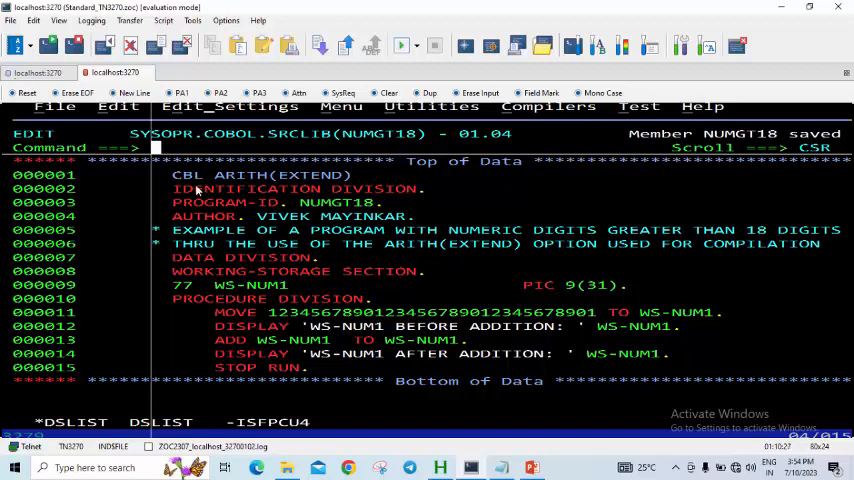
pyautogui.doubleClick(262, 174)
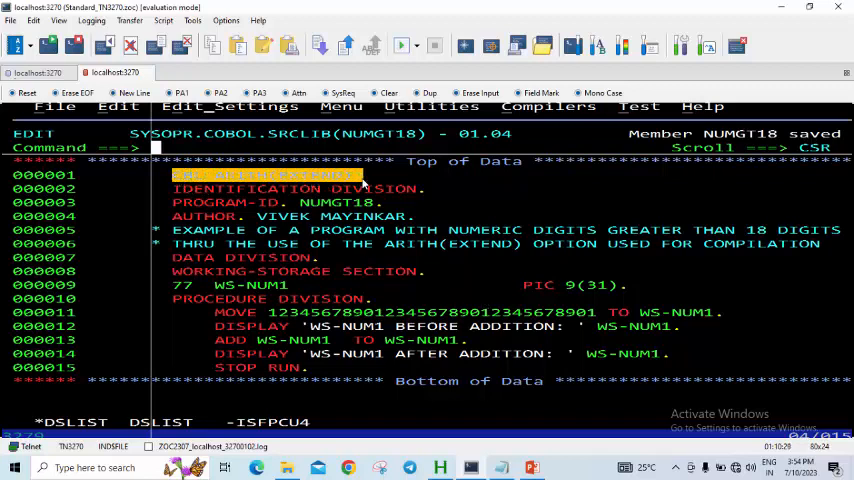